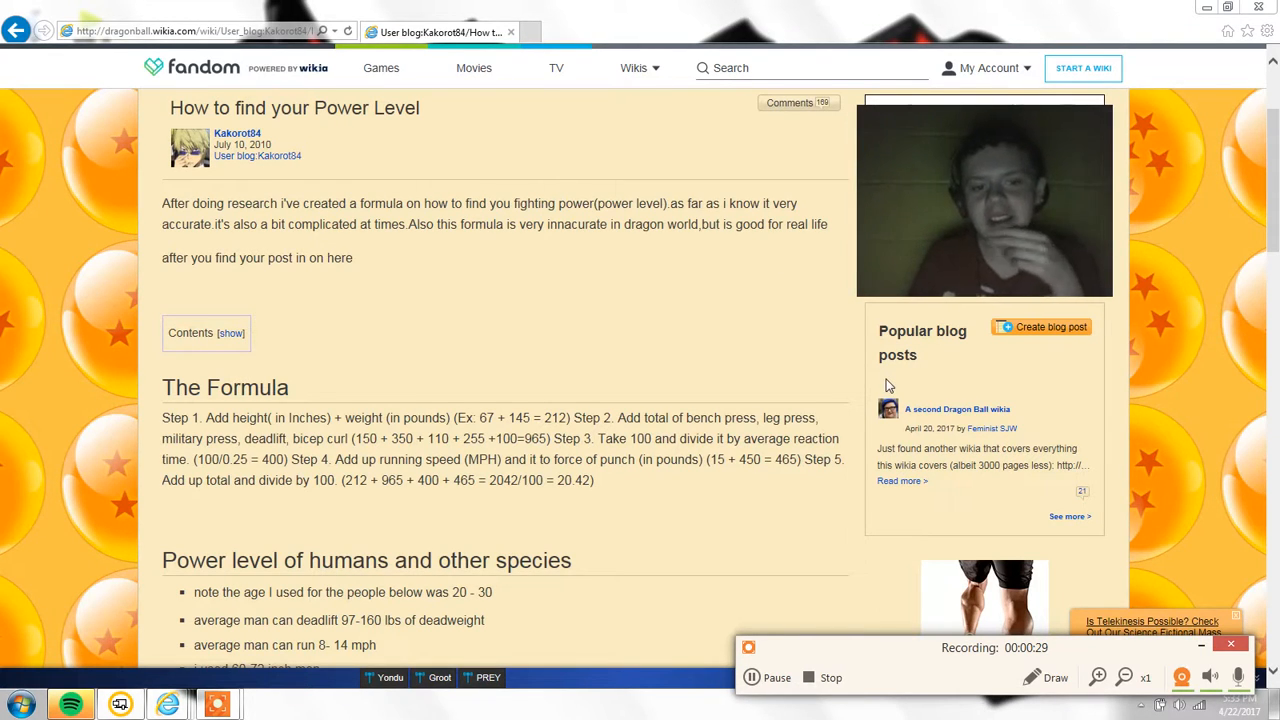
mouse_move(902, 606)
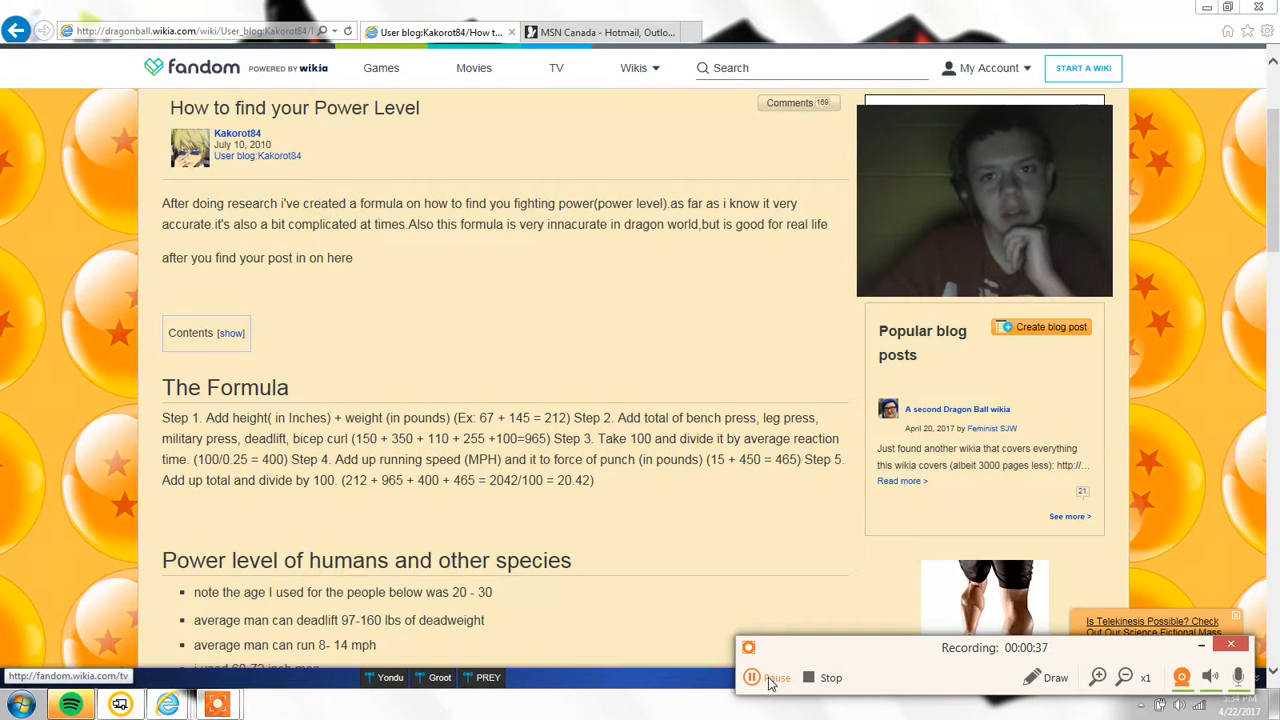
Add 66 and 118 in Bing's calculator, totaling 184
left_click(751, 678)
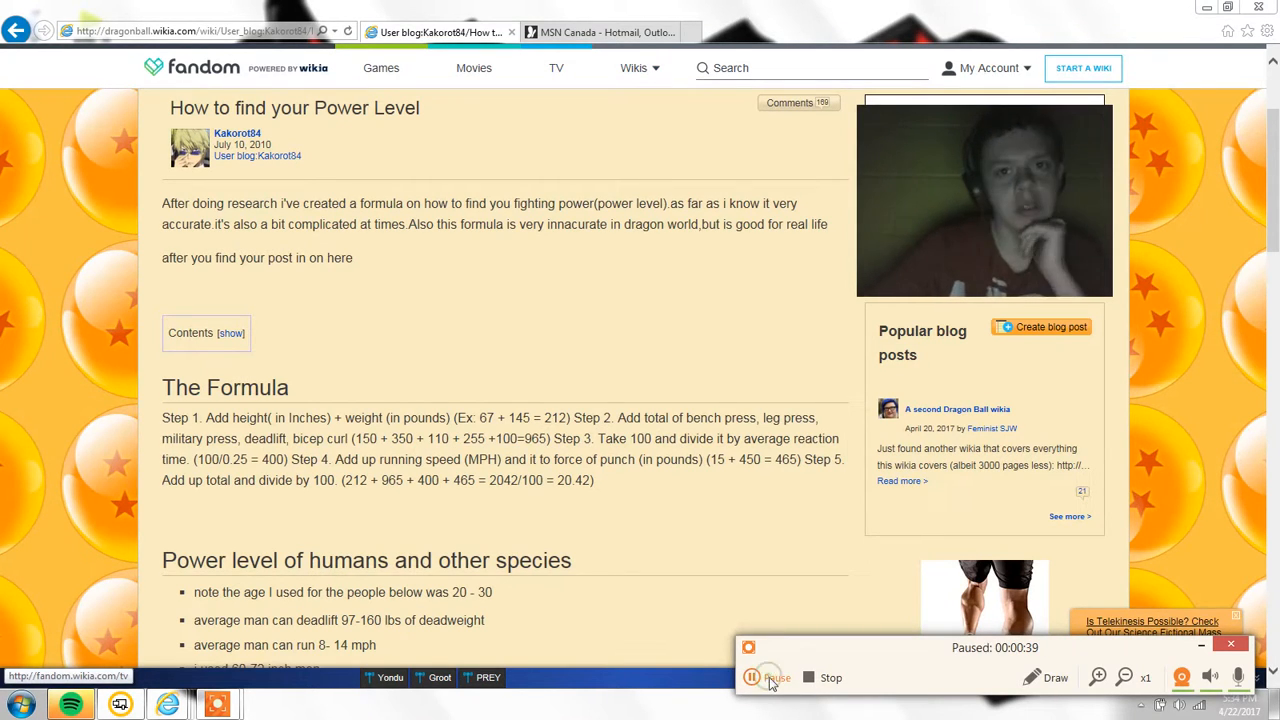
left_click(777, 677)
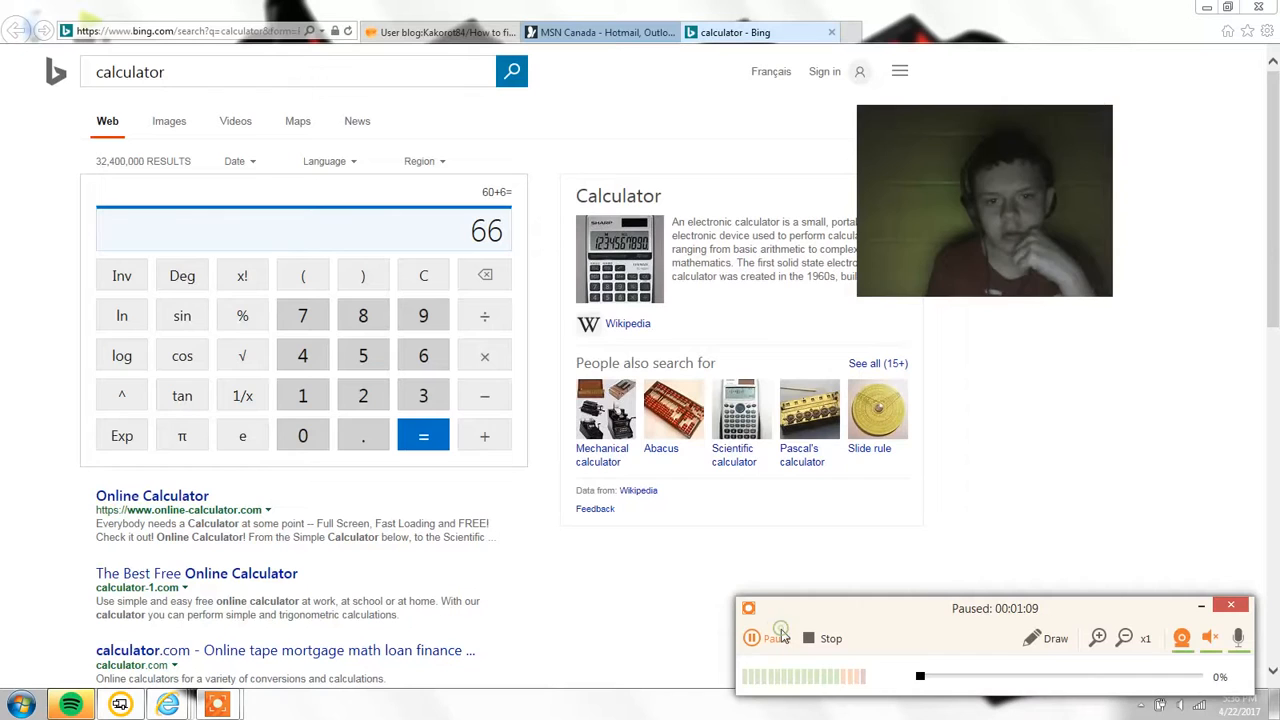
left_click(751, 638)
type("+118")
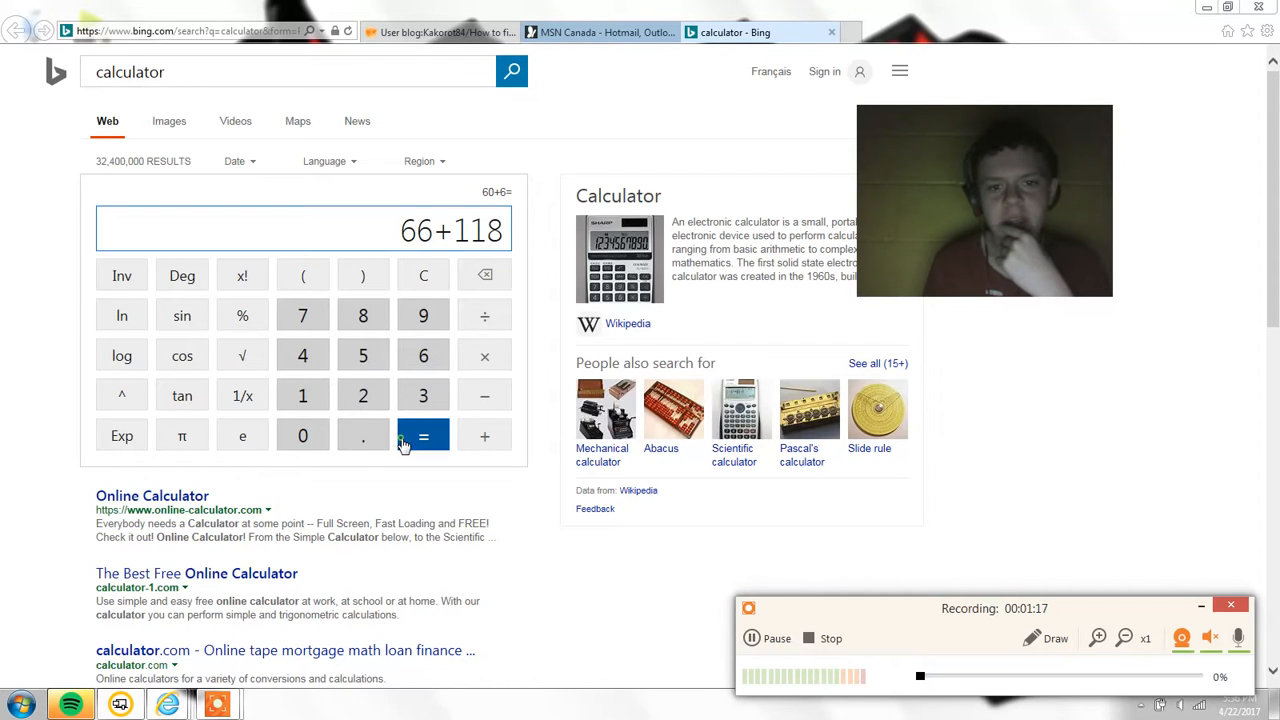
left_click(423, 435)
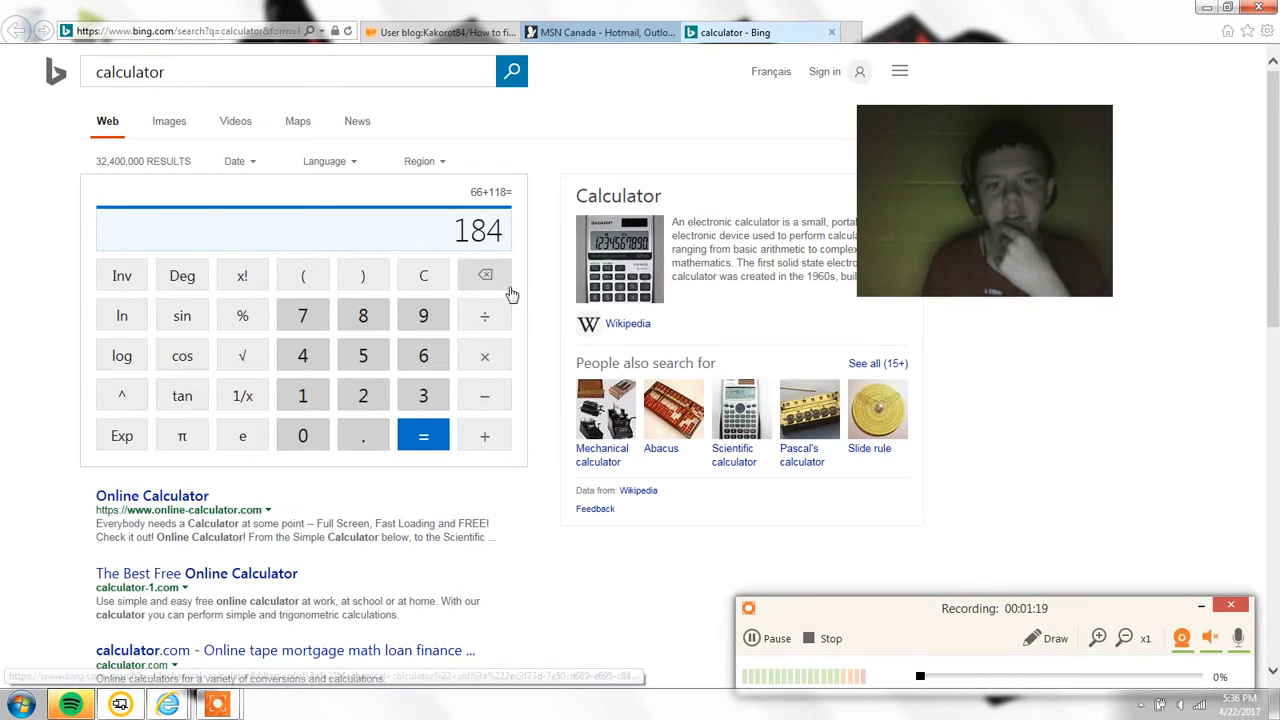
Go back to the 'User blog:Kakorot84' power level formula post
left_click(440, 32)
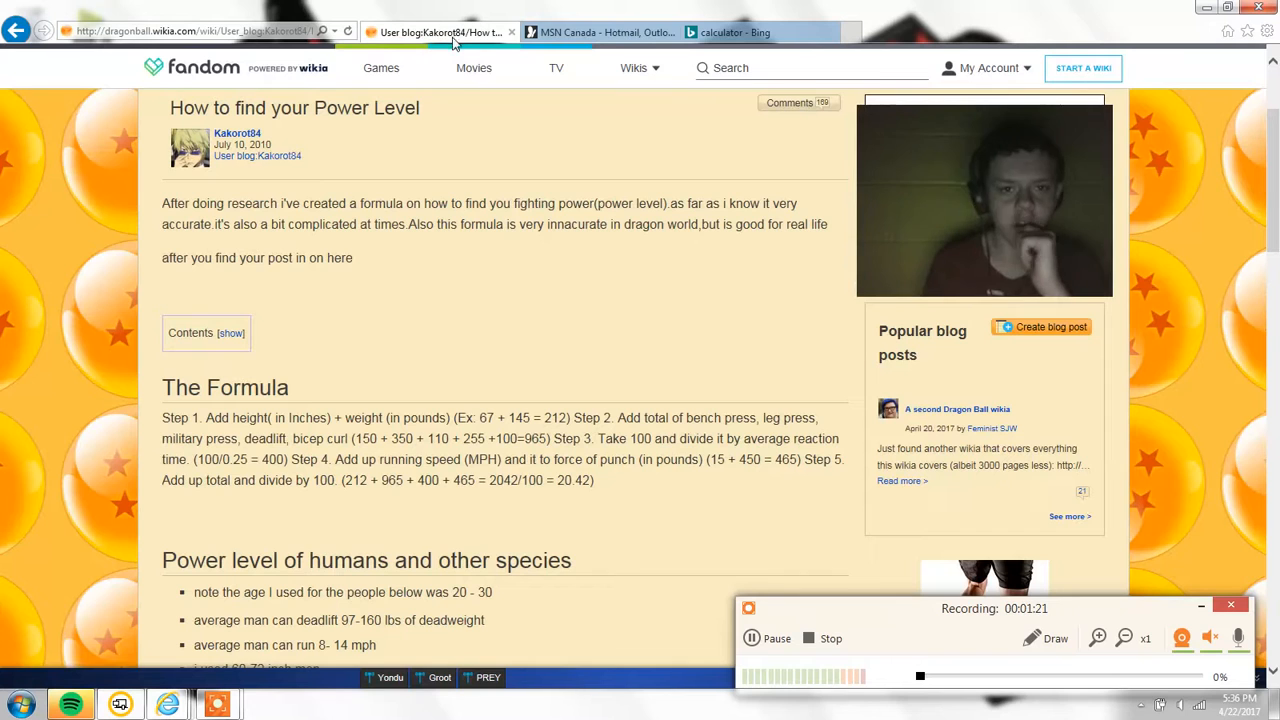
mouse_move(538, 168)
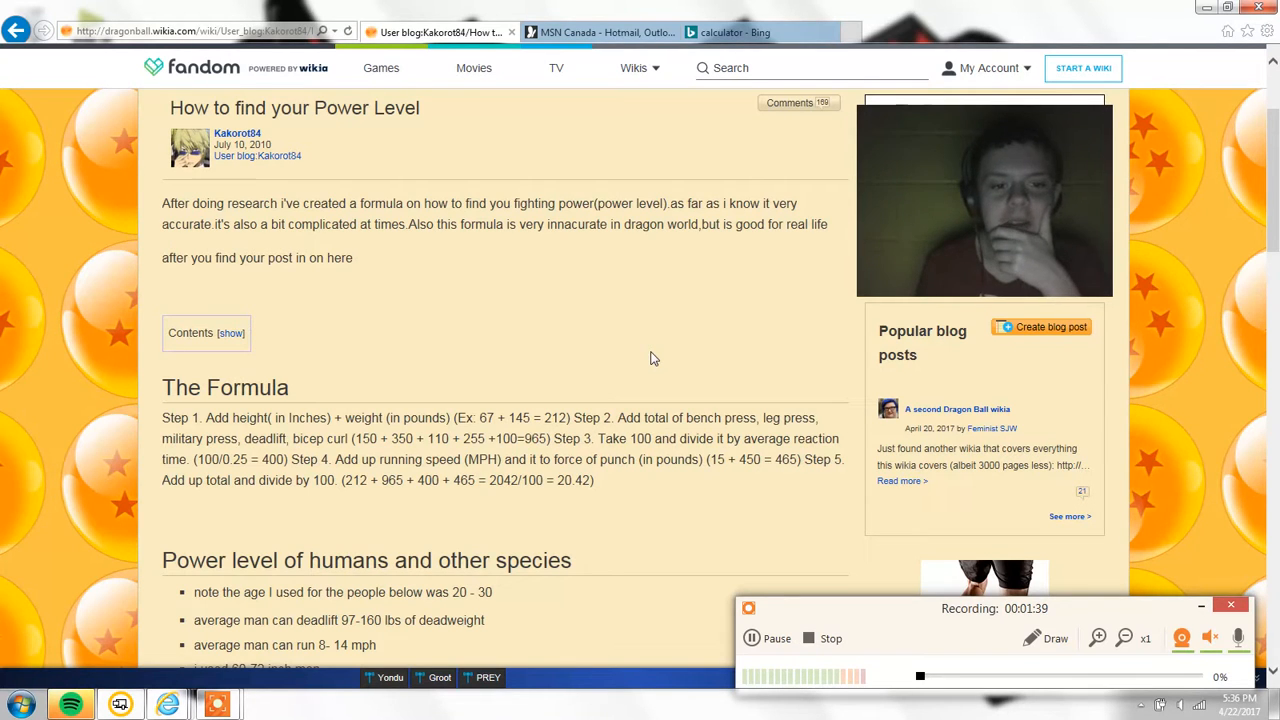
mouse_move(753, 533)
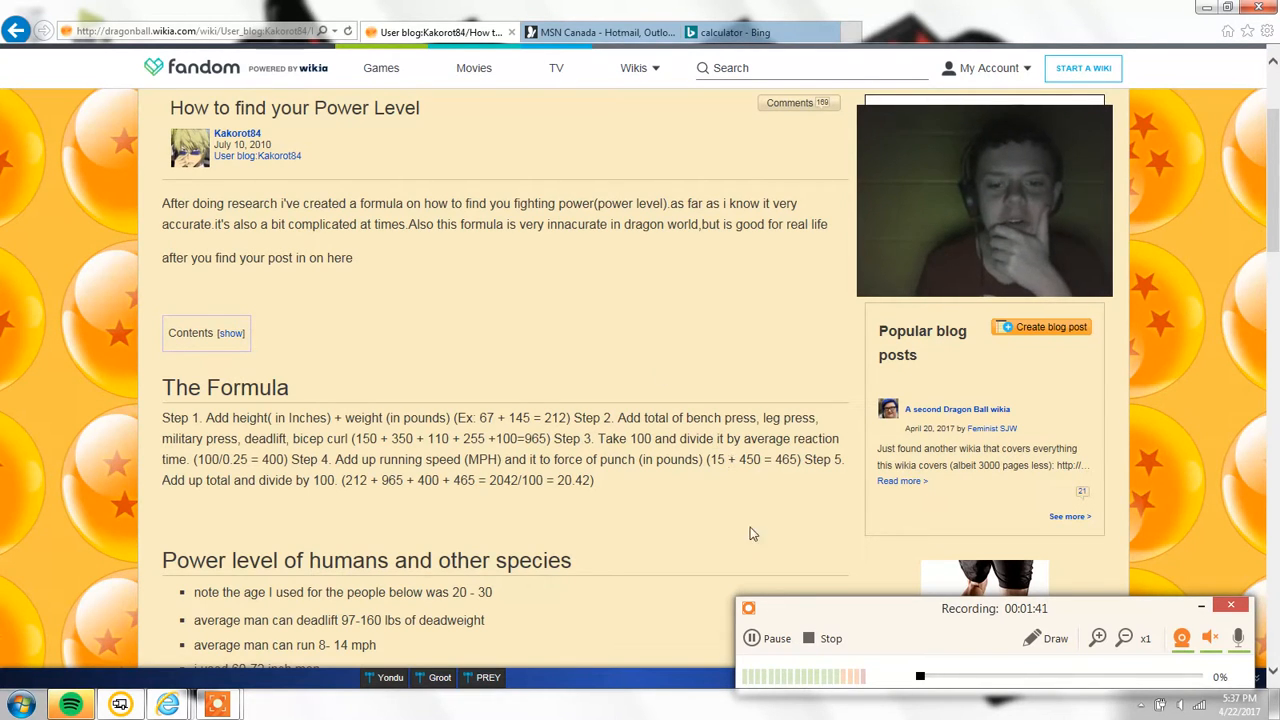
Read the average bench press by weight article, open the Livewell leg press page, and return to Fandom
left_click(751, 638)
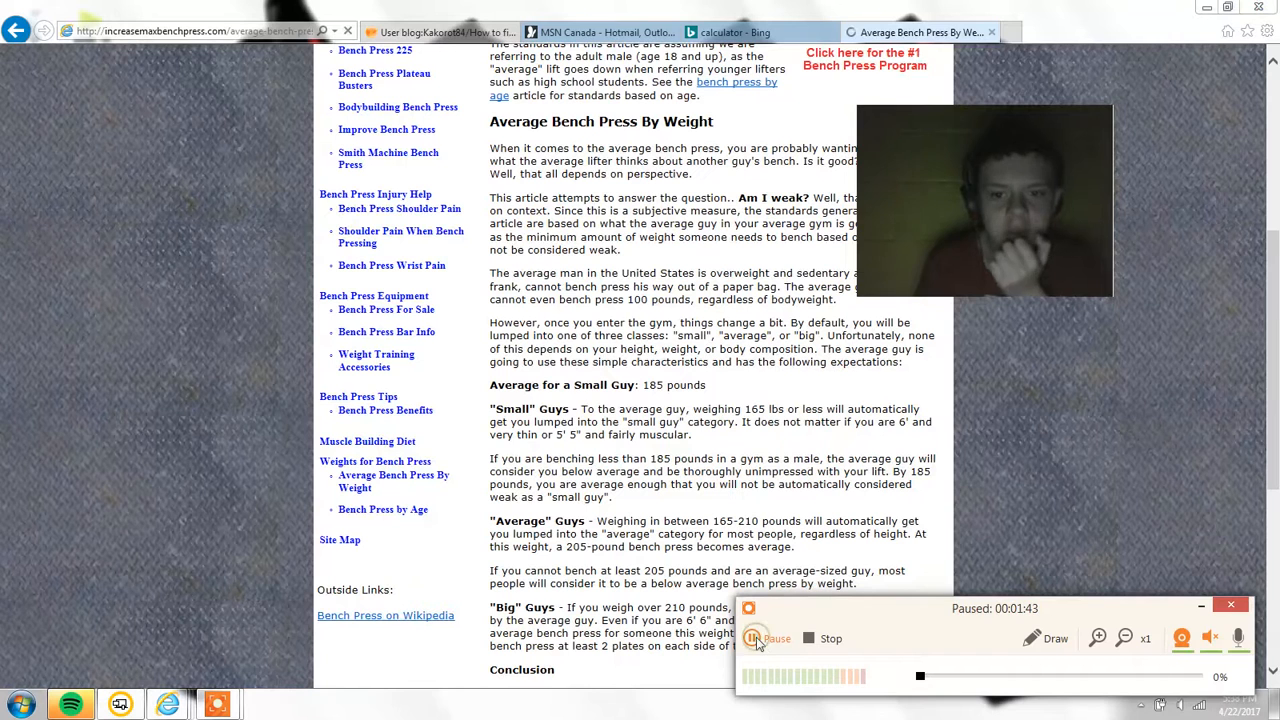
left_click(752, 638)
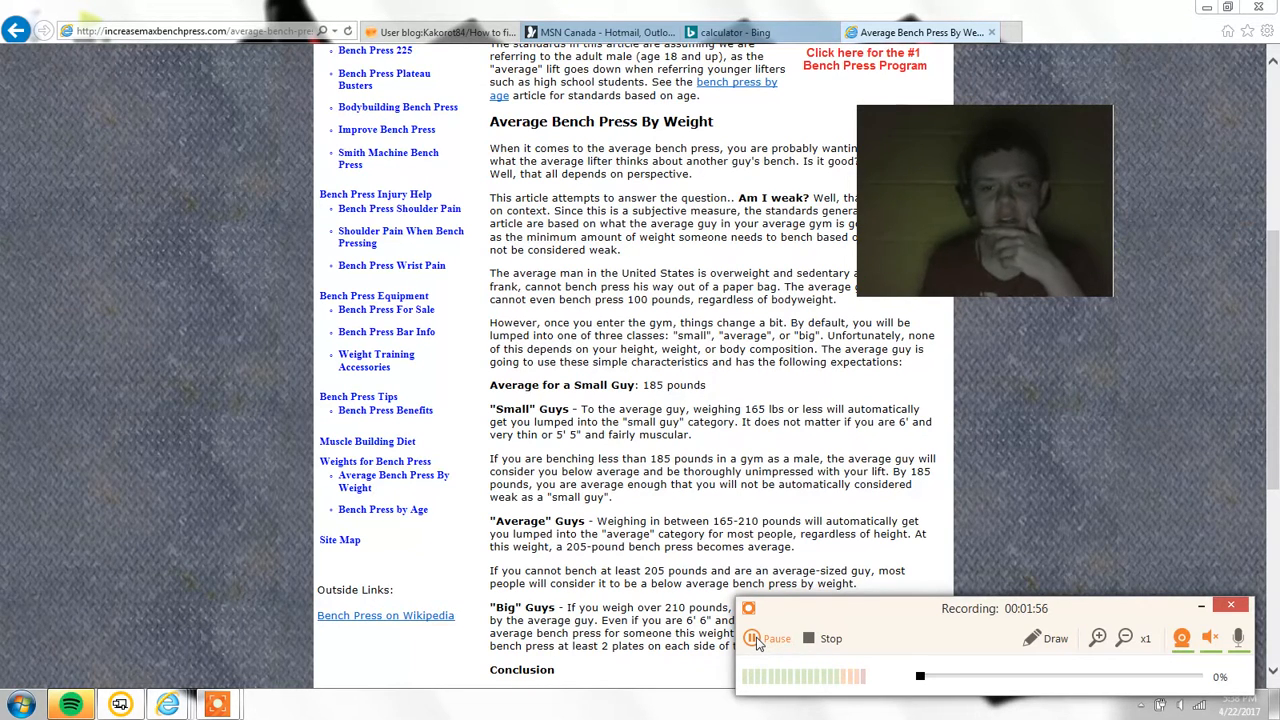
left_click(440, 32)
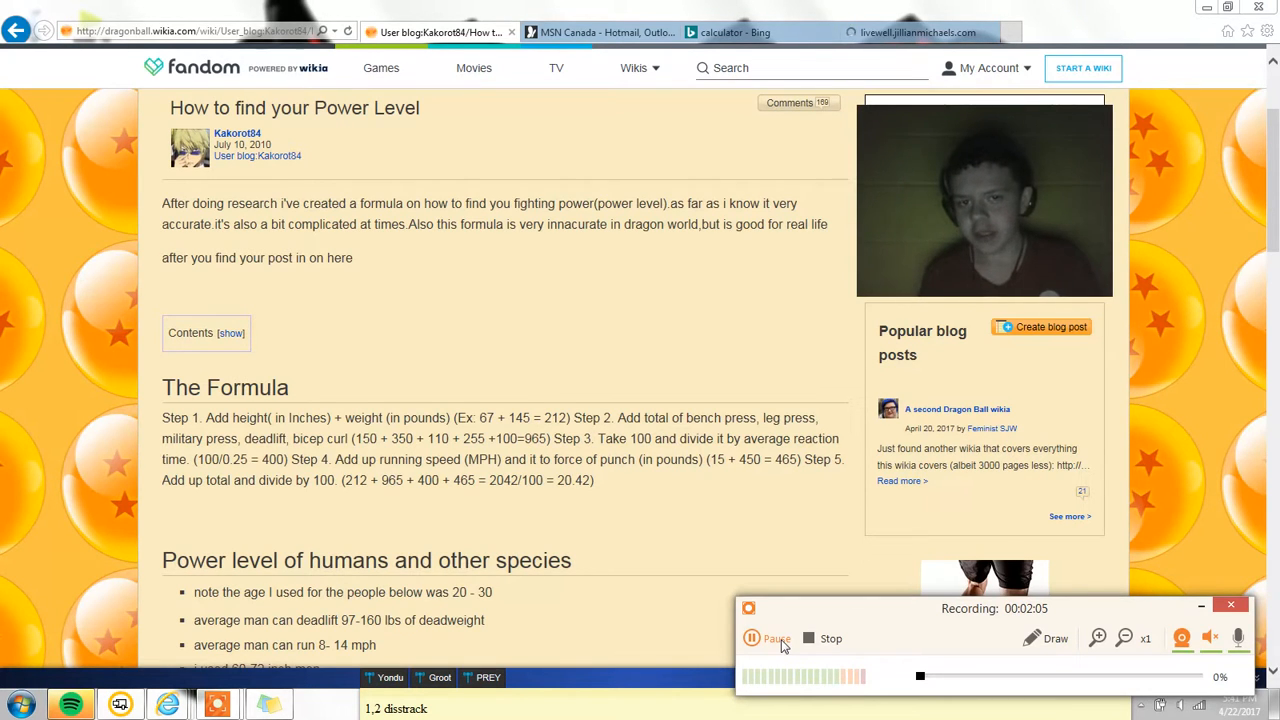
Abandon the blank Livewell page and view Bing's 'military press' definition panel
left_click(917, 32)
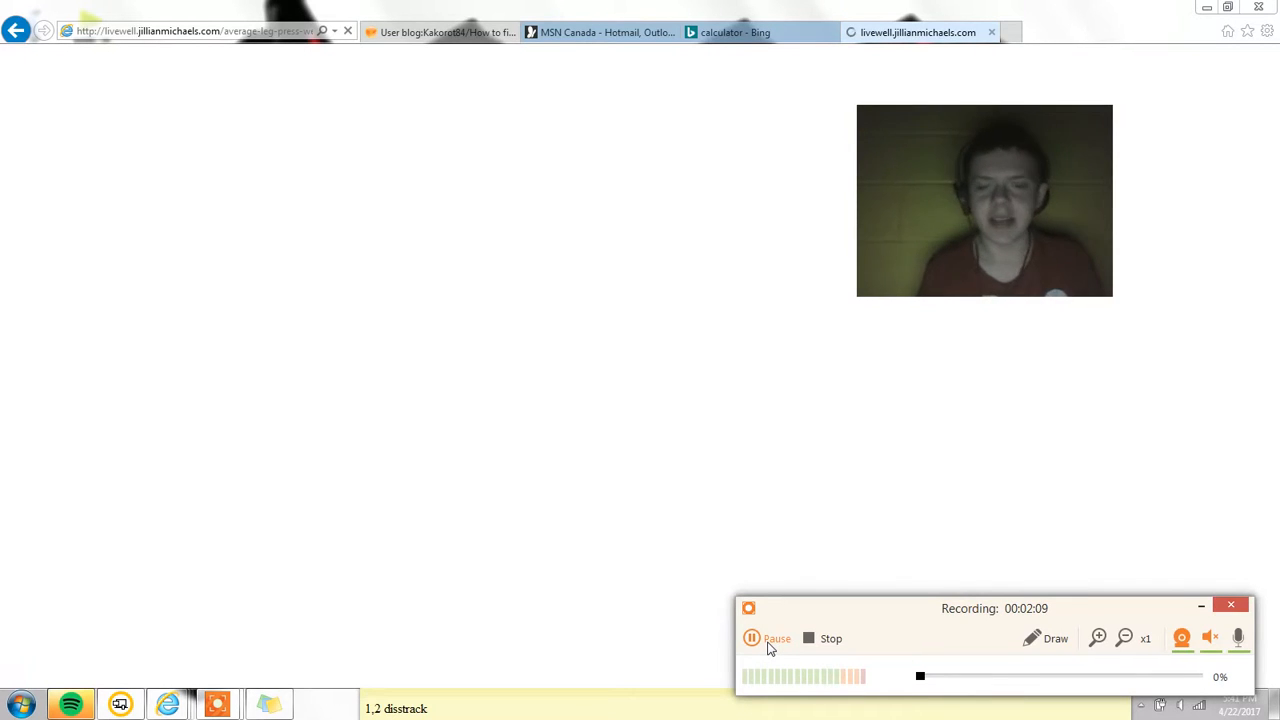
left_click(735, 32)
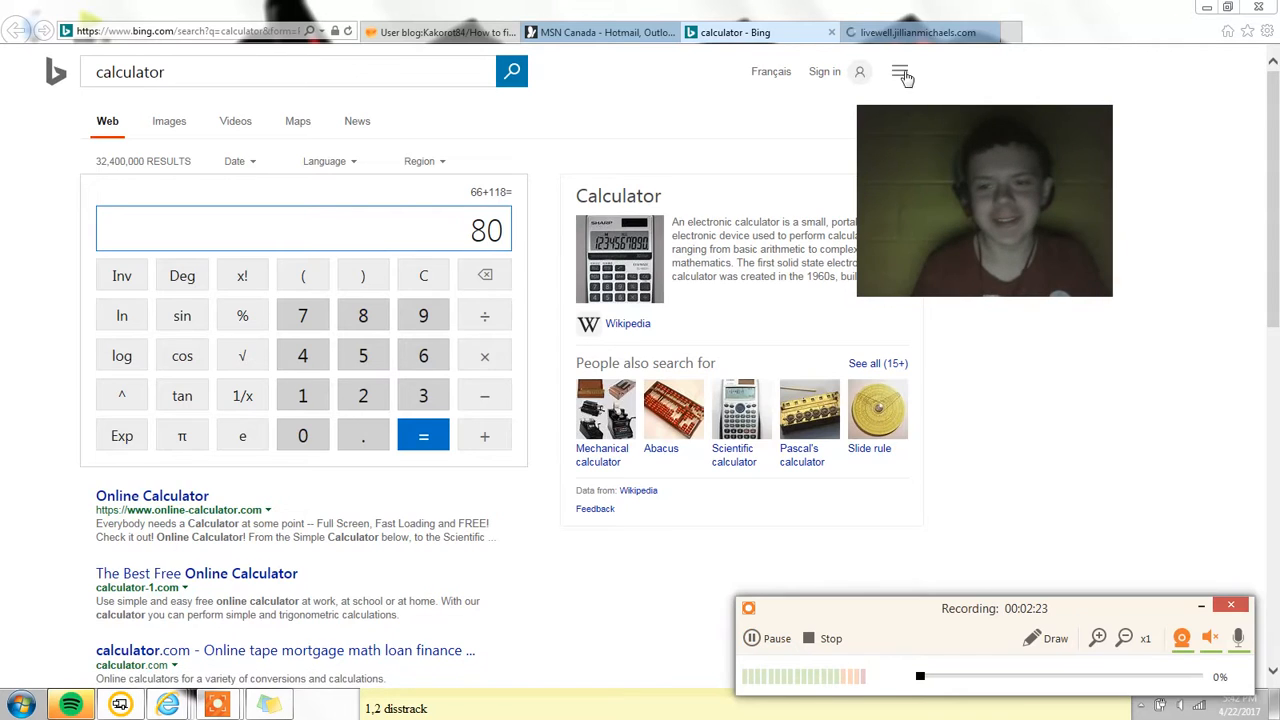
left_click(915, 32)
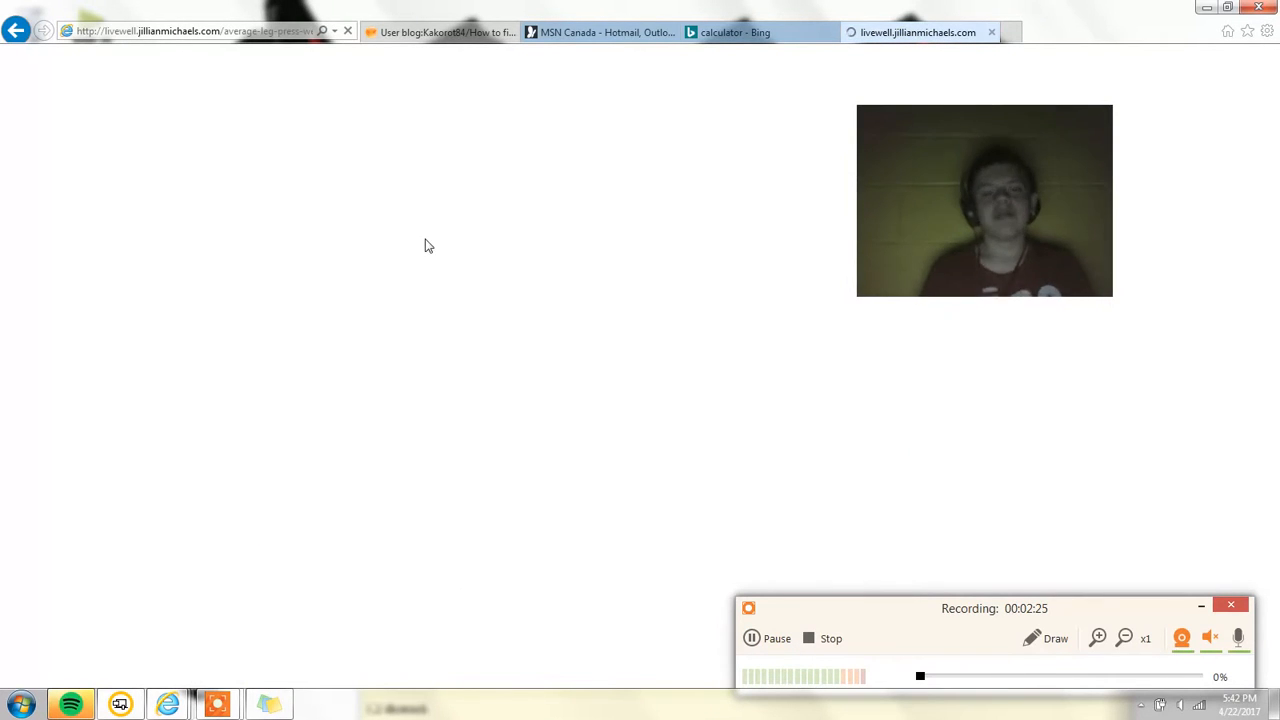
mouse_move(490, 357)
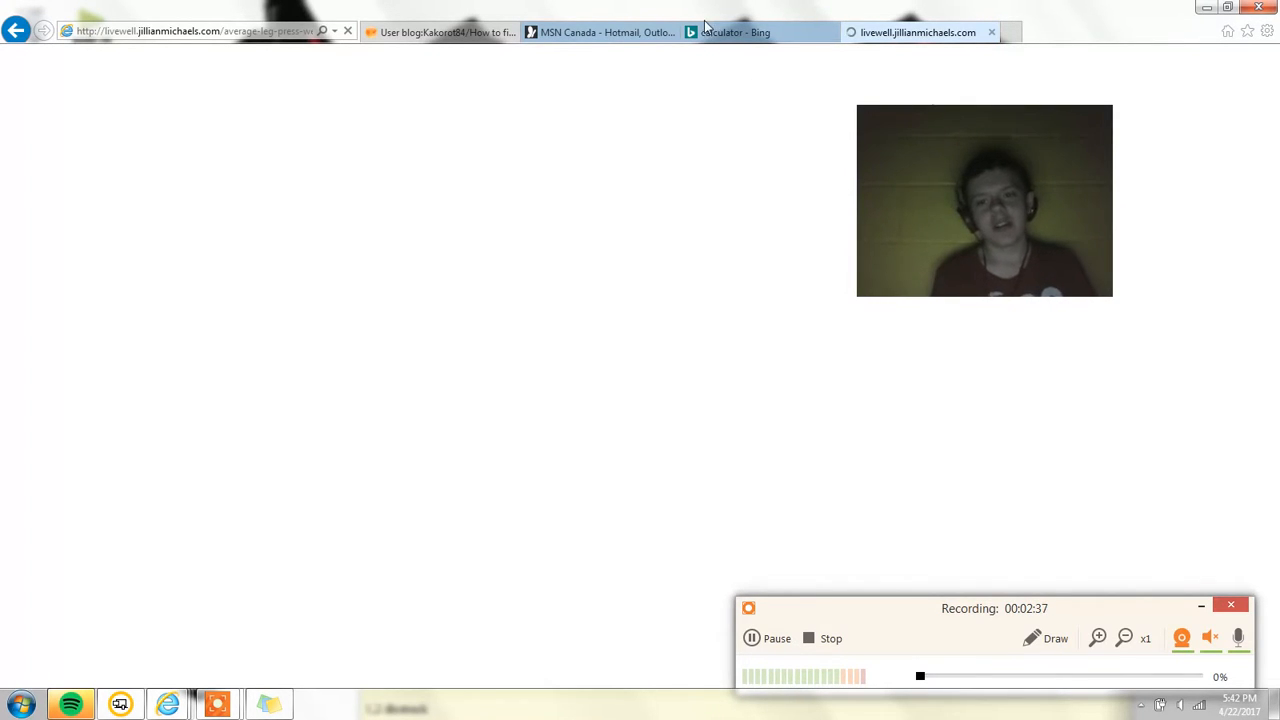
left_click(735, 32)
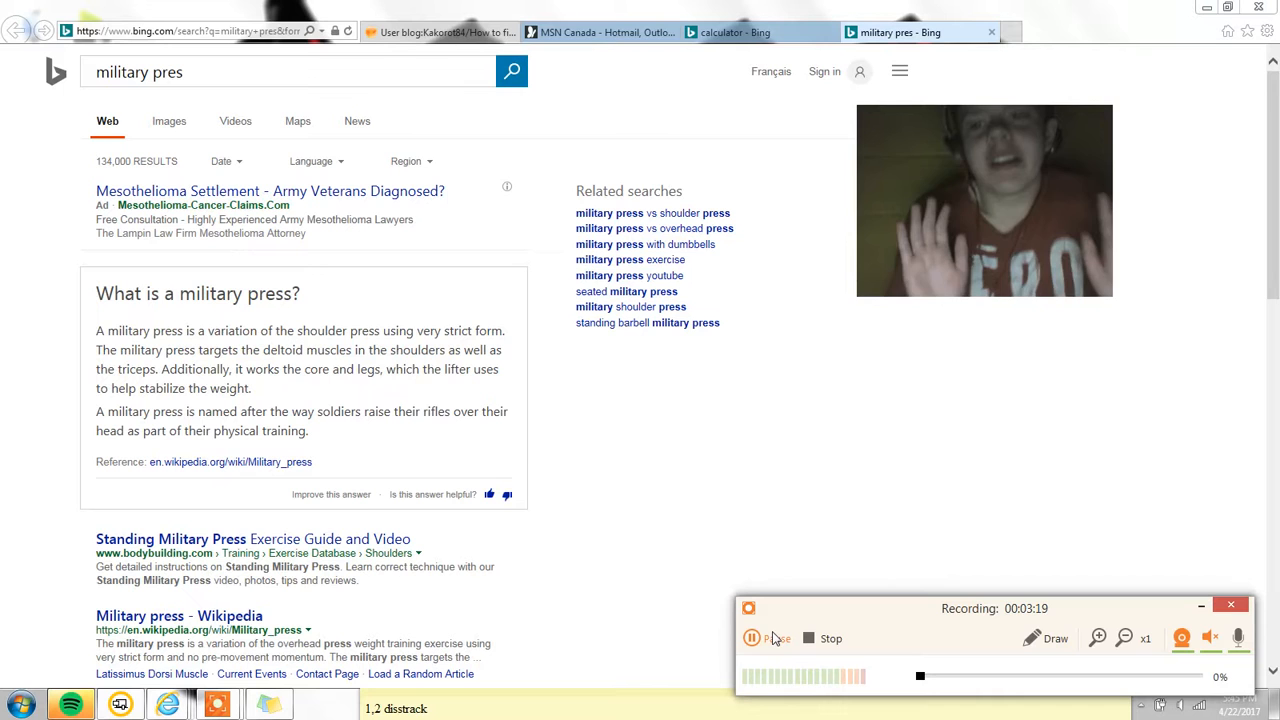
Review the formula and human averages list, then enter 184+36 in the calculator
left_click(440, 32)
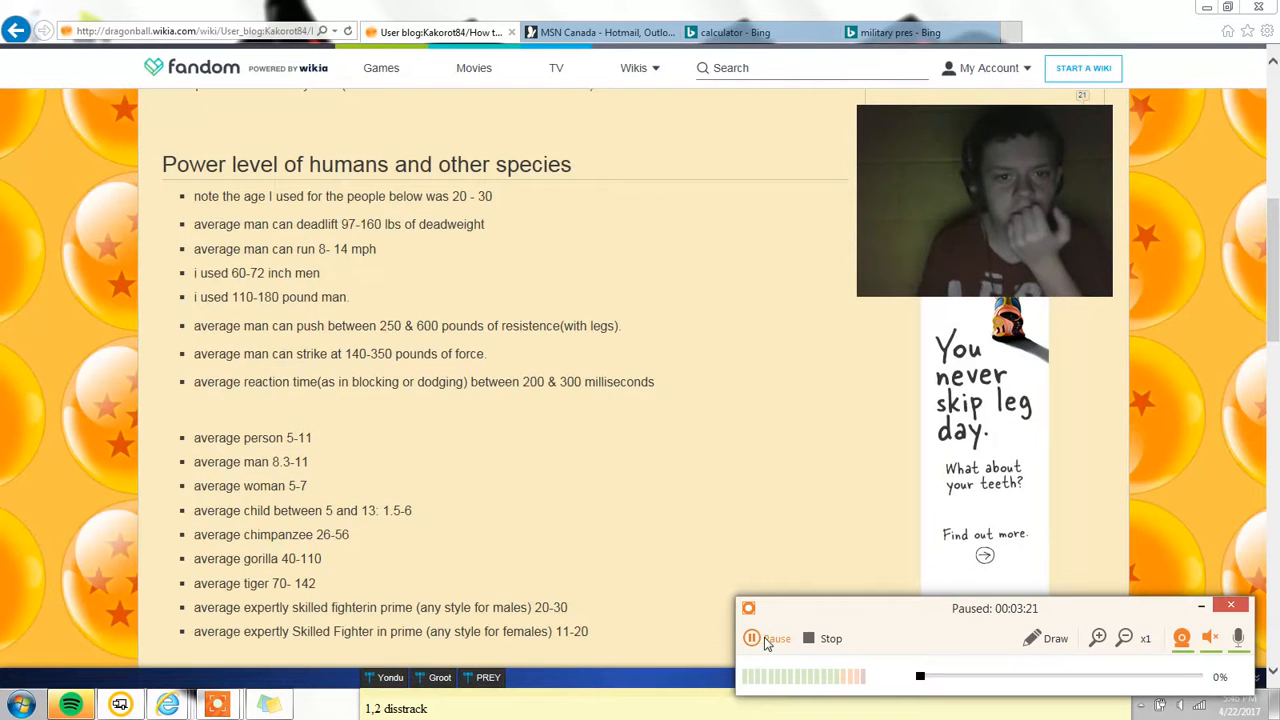
left_click(751, 638)
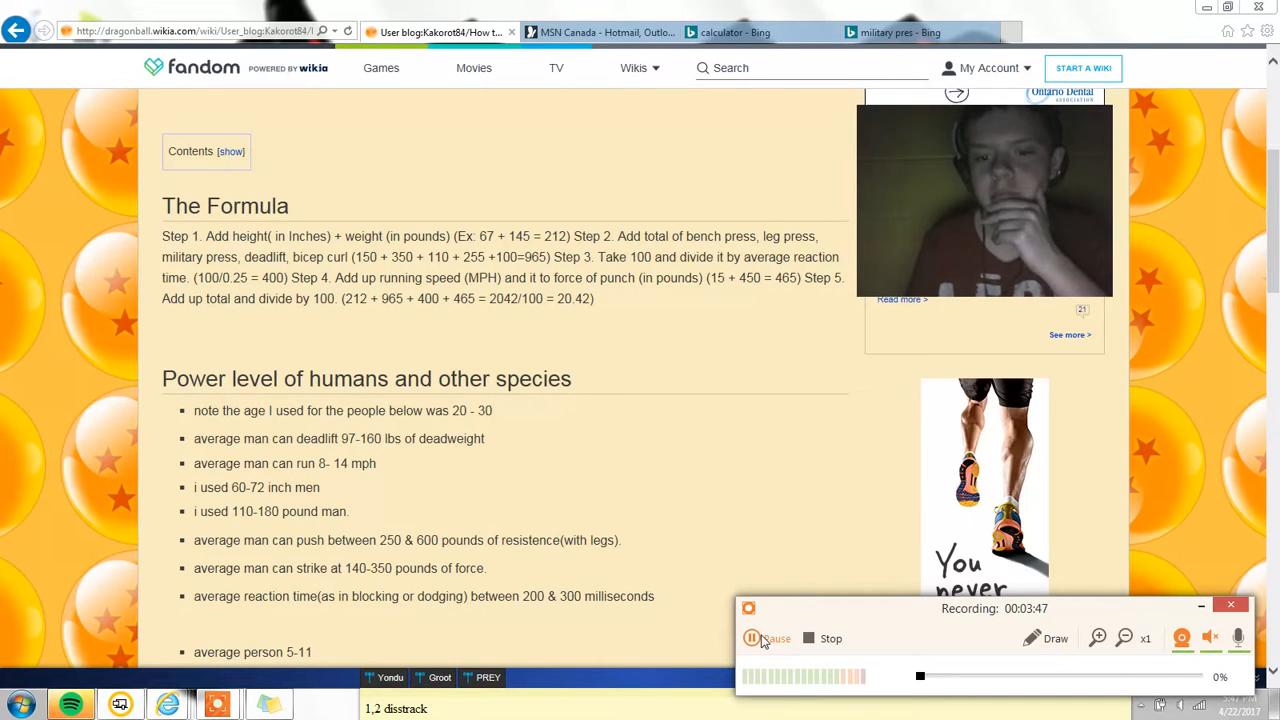
left_click(735, 32)
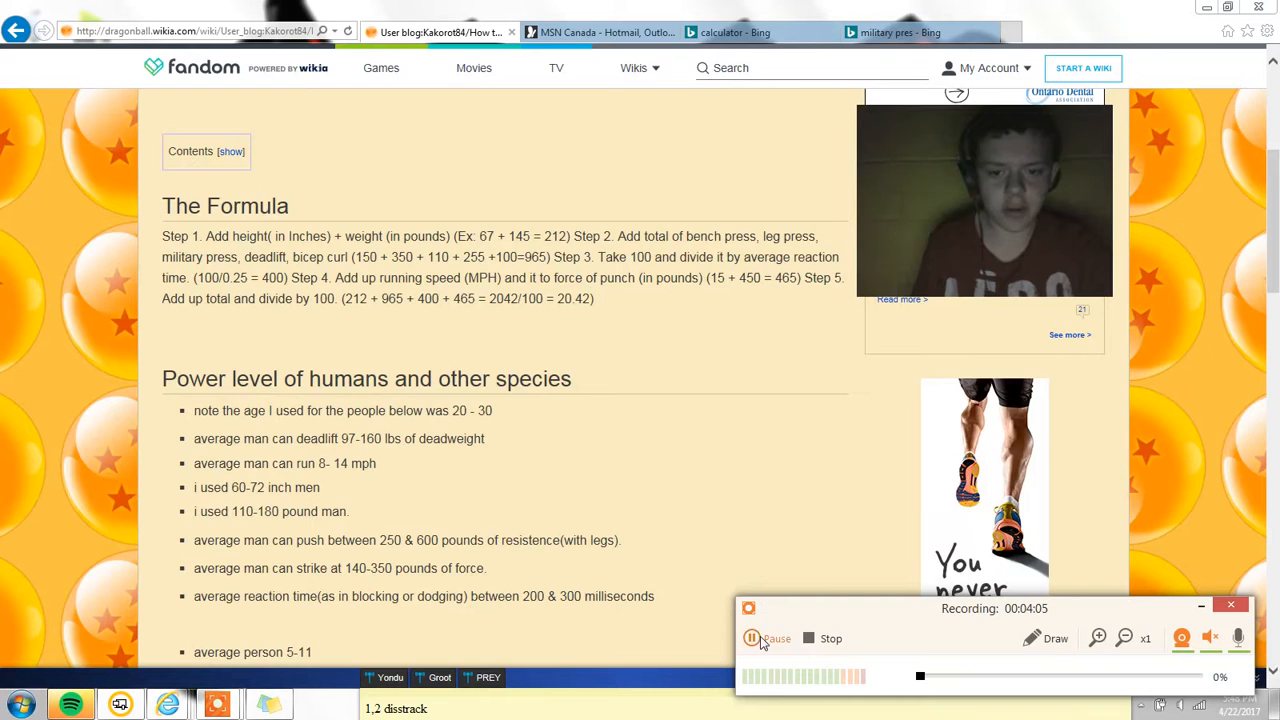
left_click(735, 32)
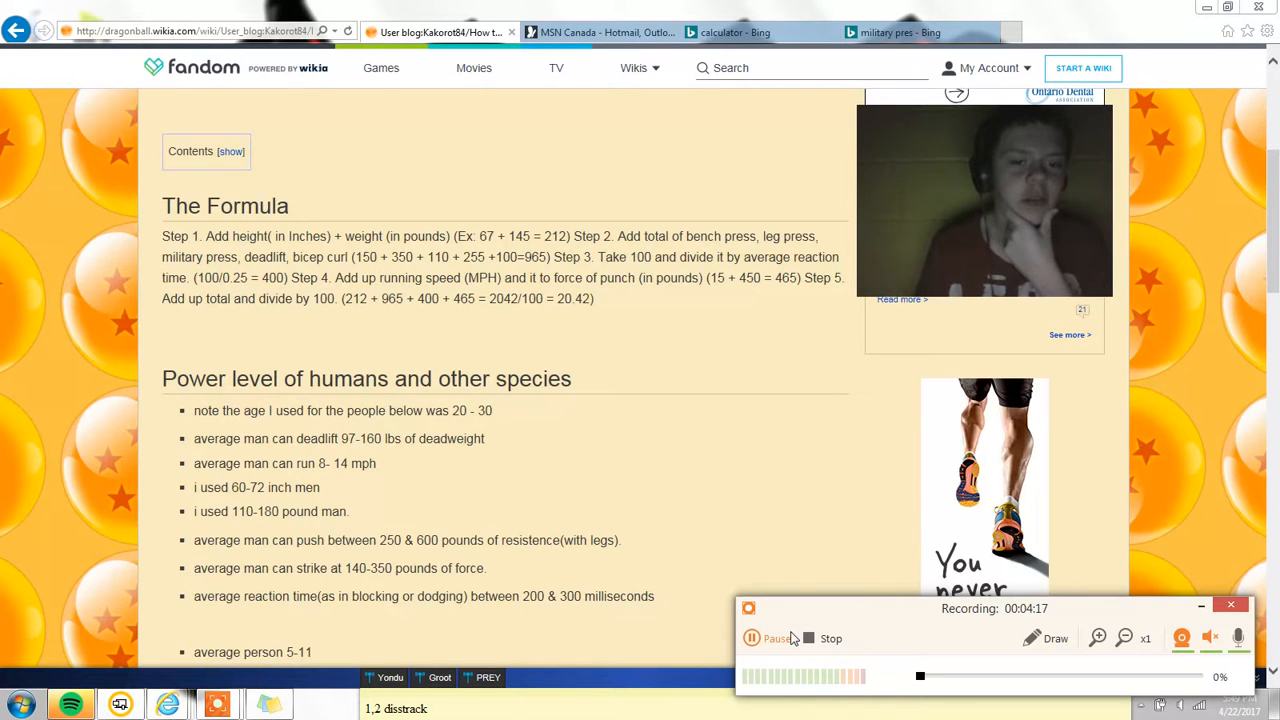
left_click(751, 638)
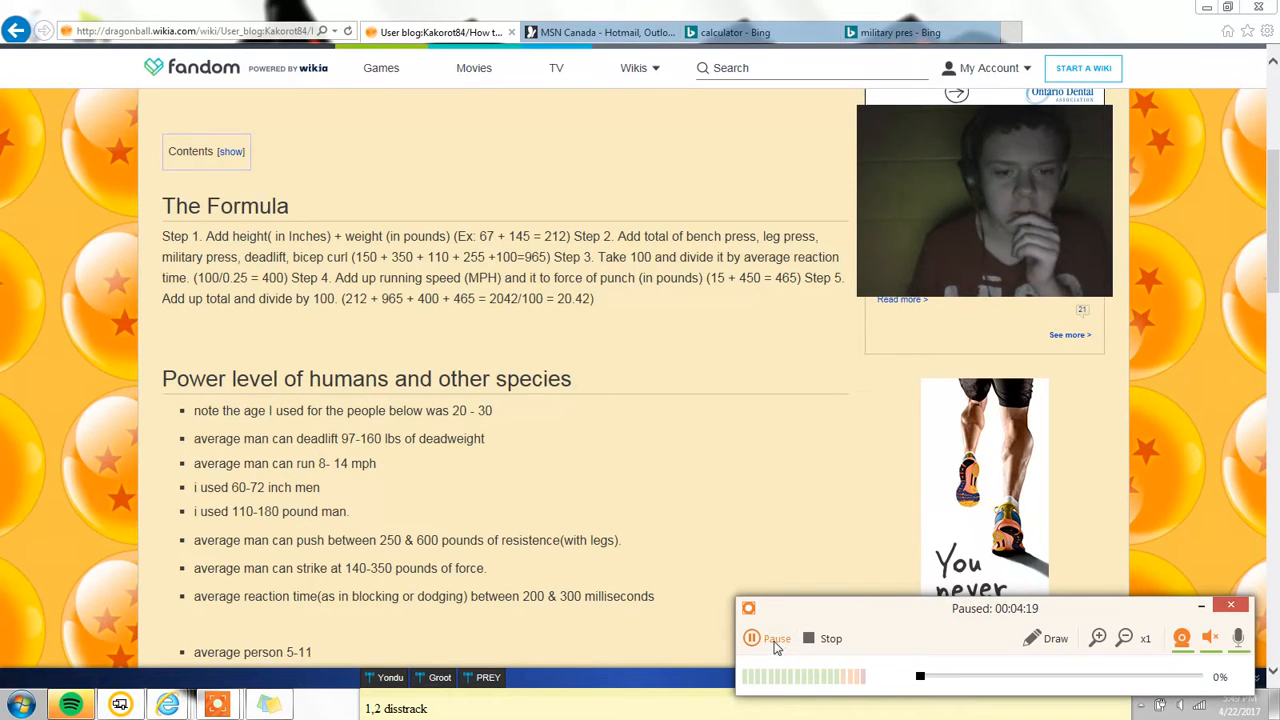
left_click(751, 638)
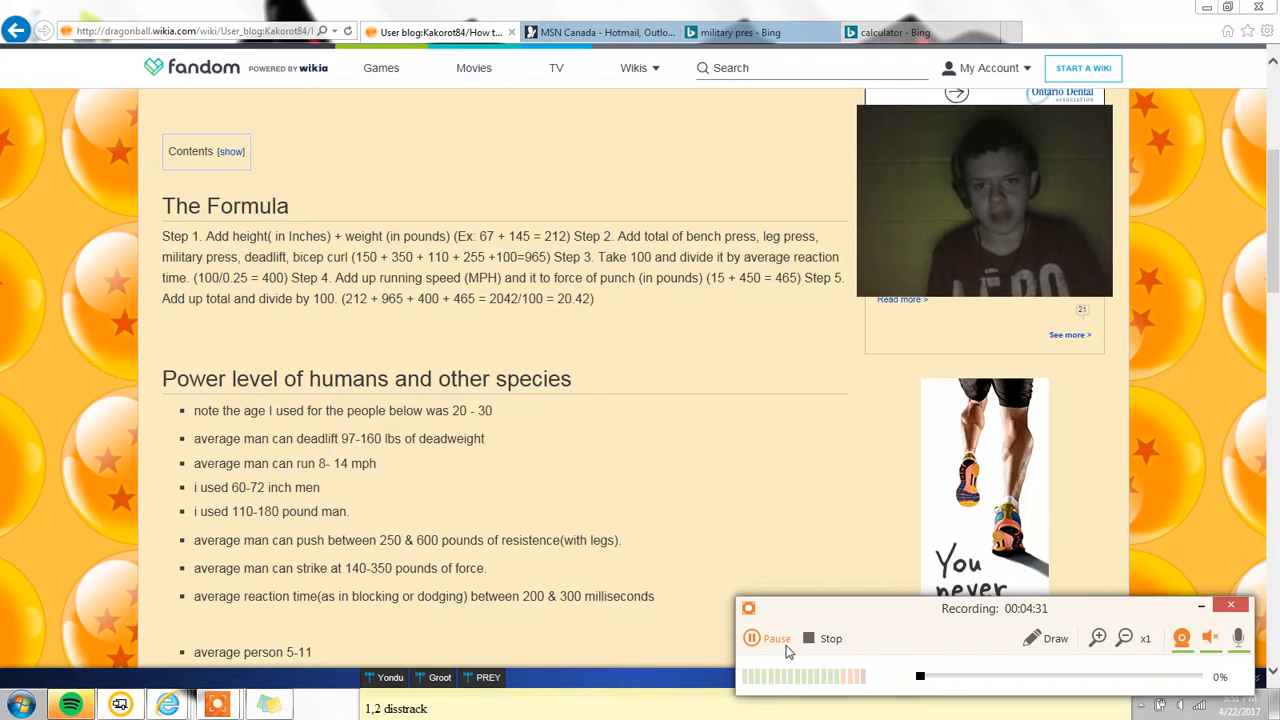
left_click(915, 32)
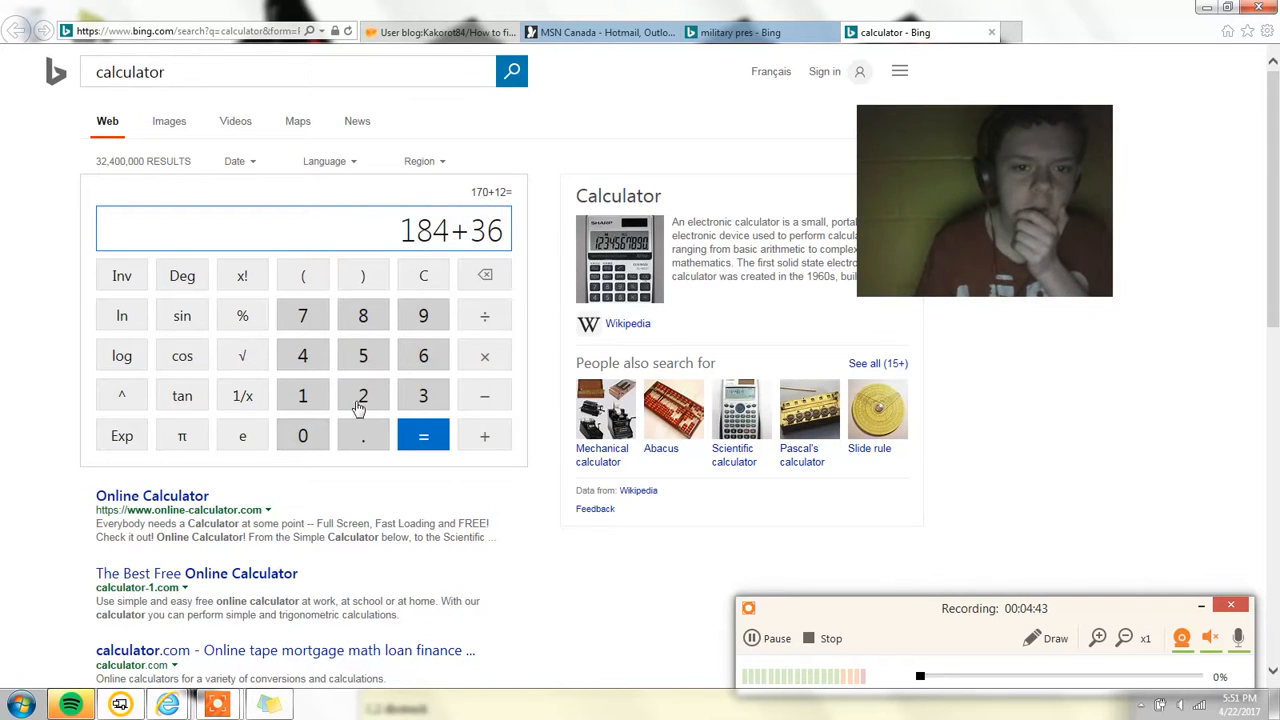
Total 184+360+350+182 to 1076, then divide by 100 to get 10.76
left_click(302, 435)
type("0+350+182")
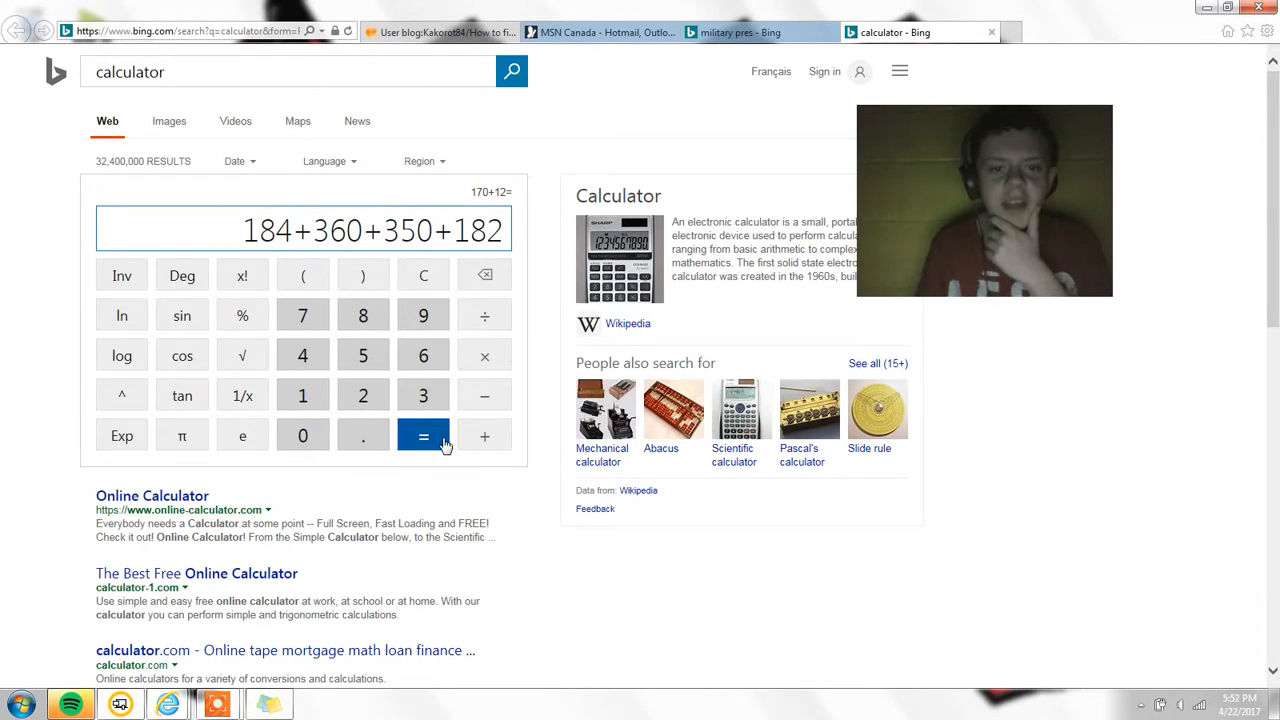
left_click(423, 435)
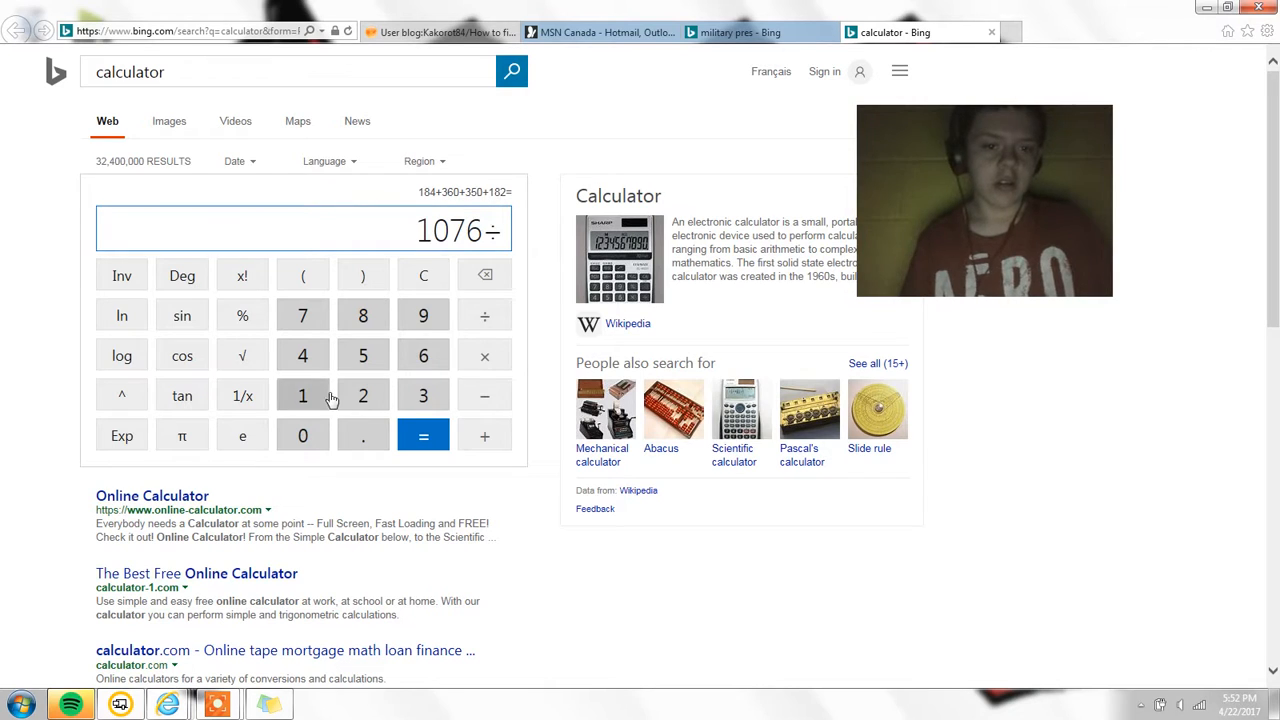
left_click(302, 435)
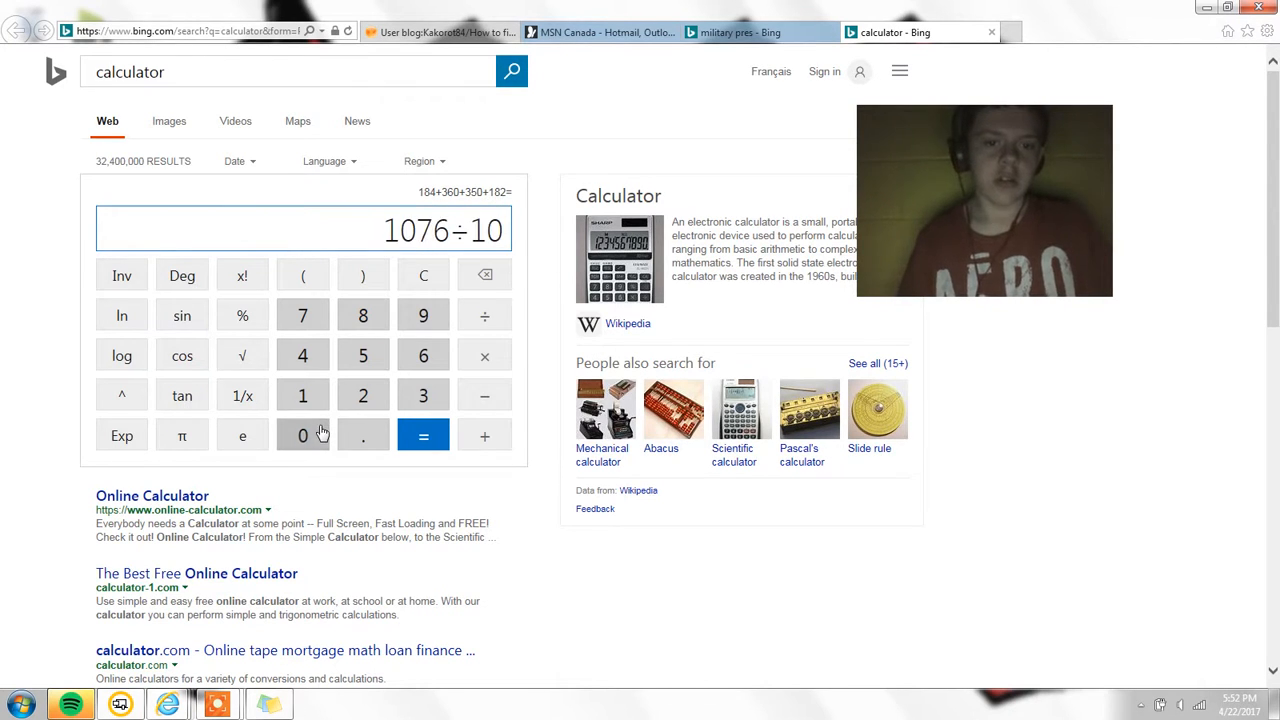
left_click(423, 435)
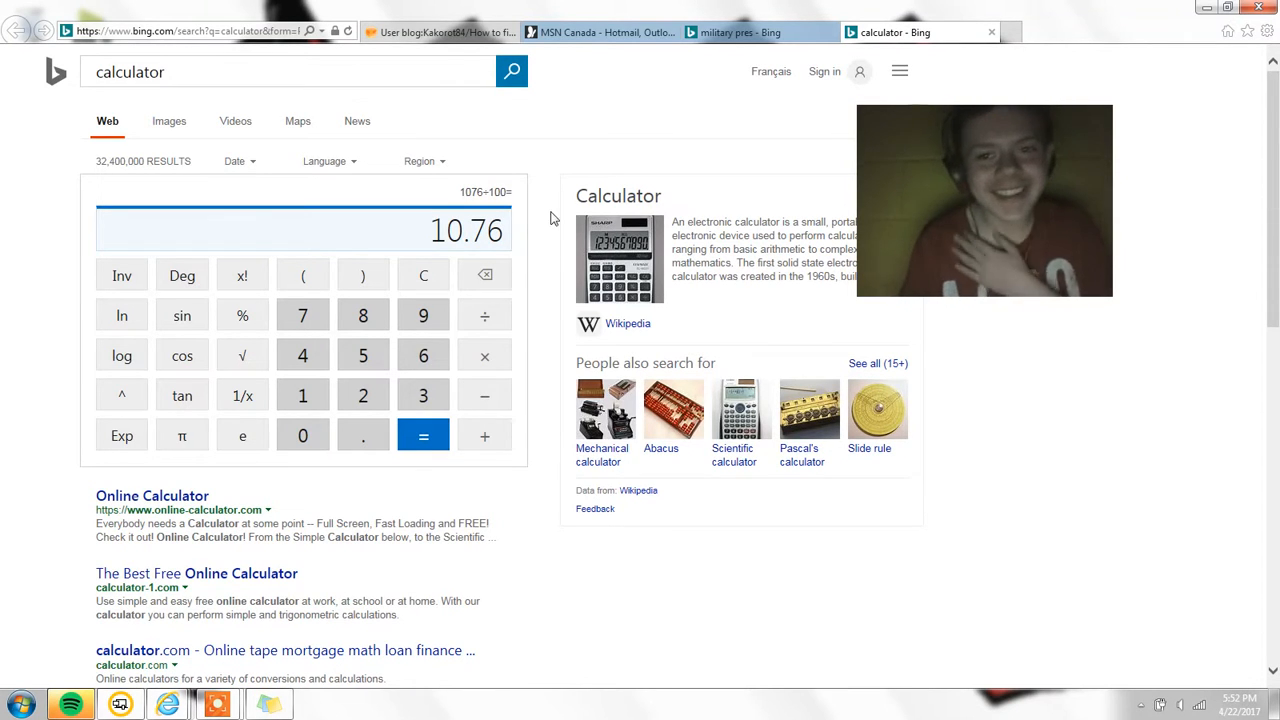
mouse_move(364, 470)
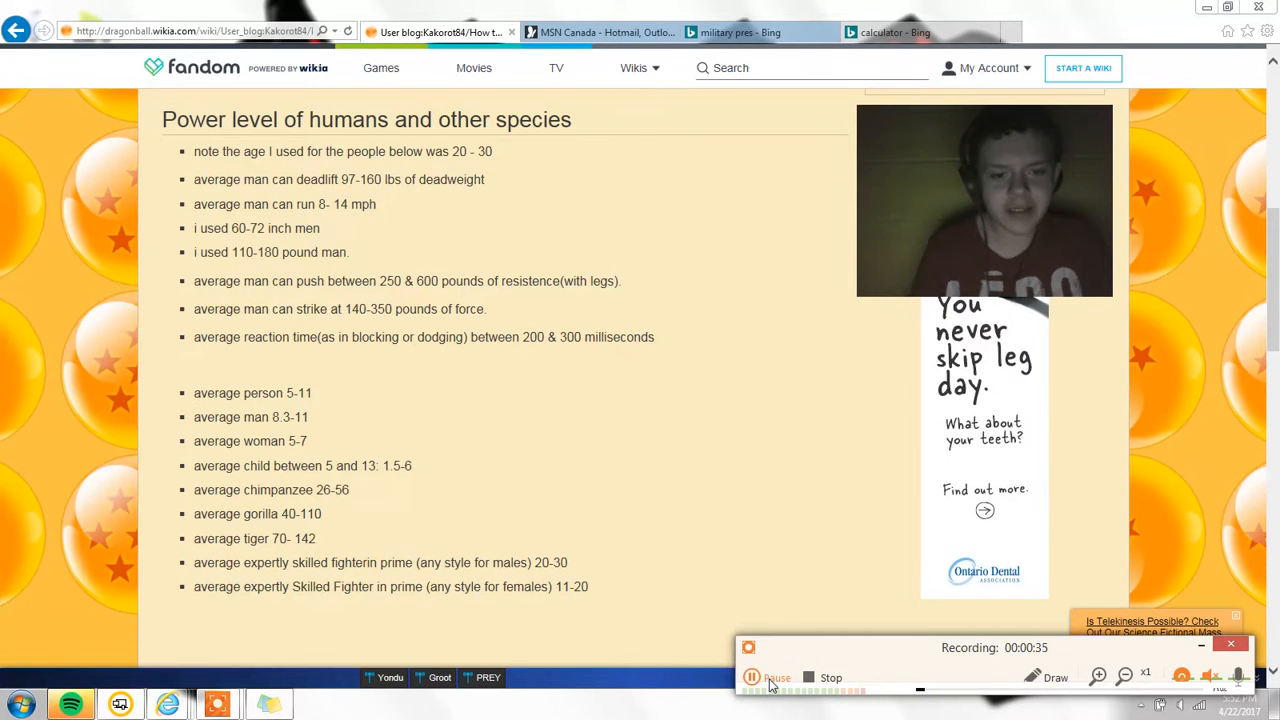
Show the 'Power level of humans and other species' list on Fandom
left_click(910, 32)
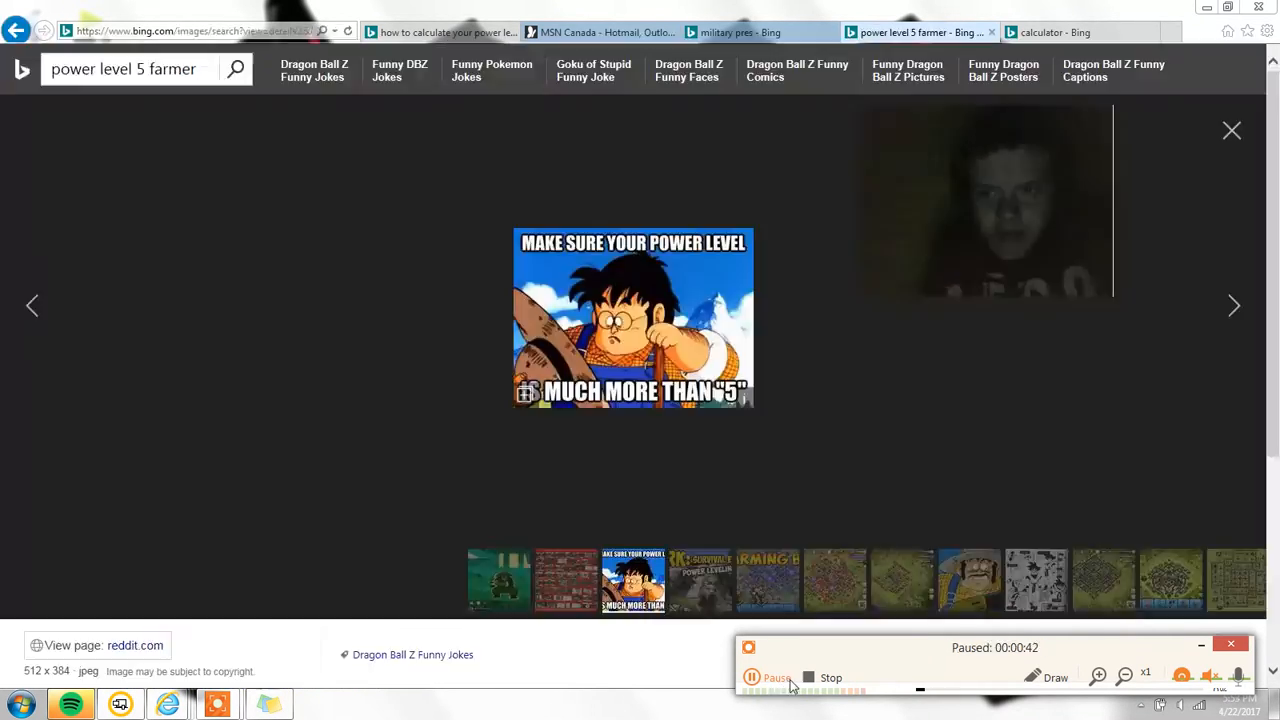
View the 'power level 5 farmer' Dragon Ball Z meme in Bing images
left_click(751, 677)
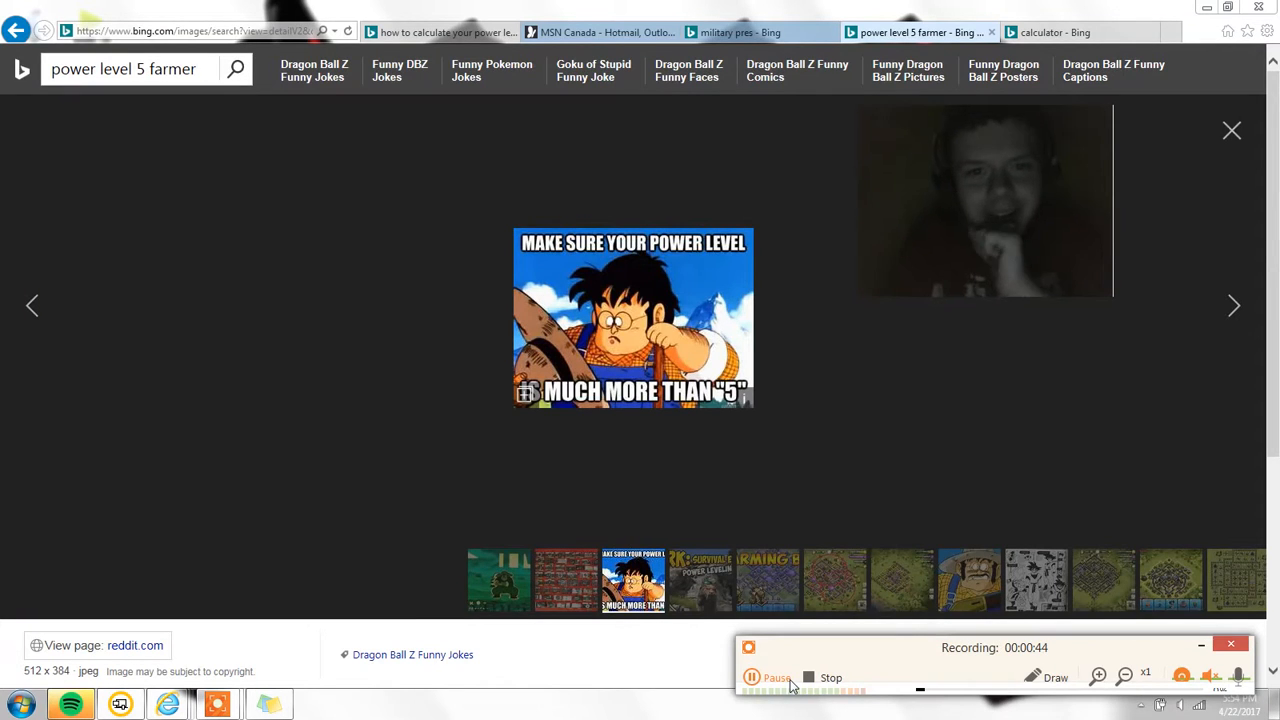